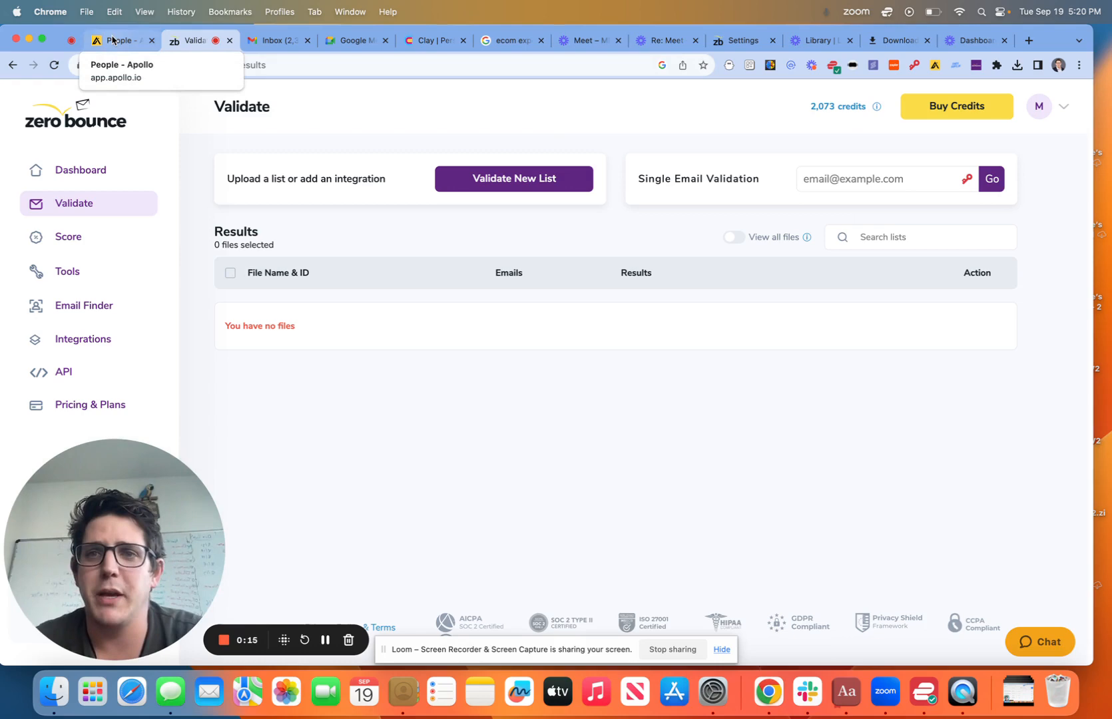
Return to the Apollo people list where the contacts CSV export is processing.
click(121, 40)
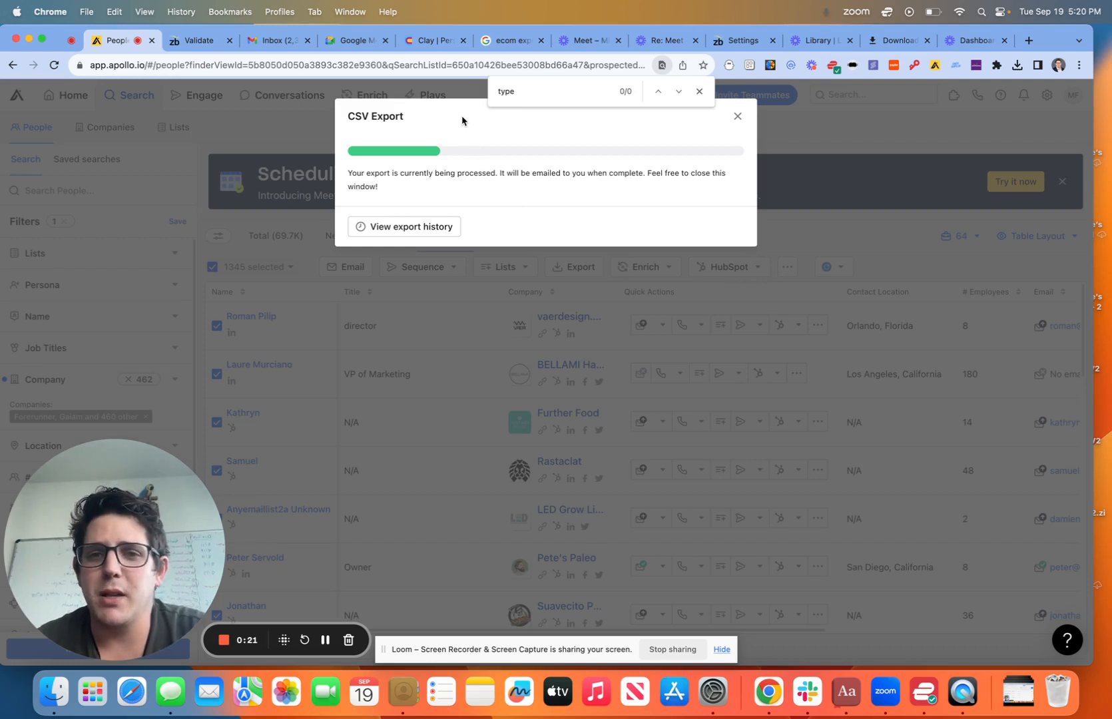
mouse_move(343, 276)
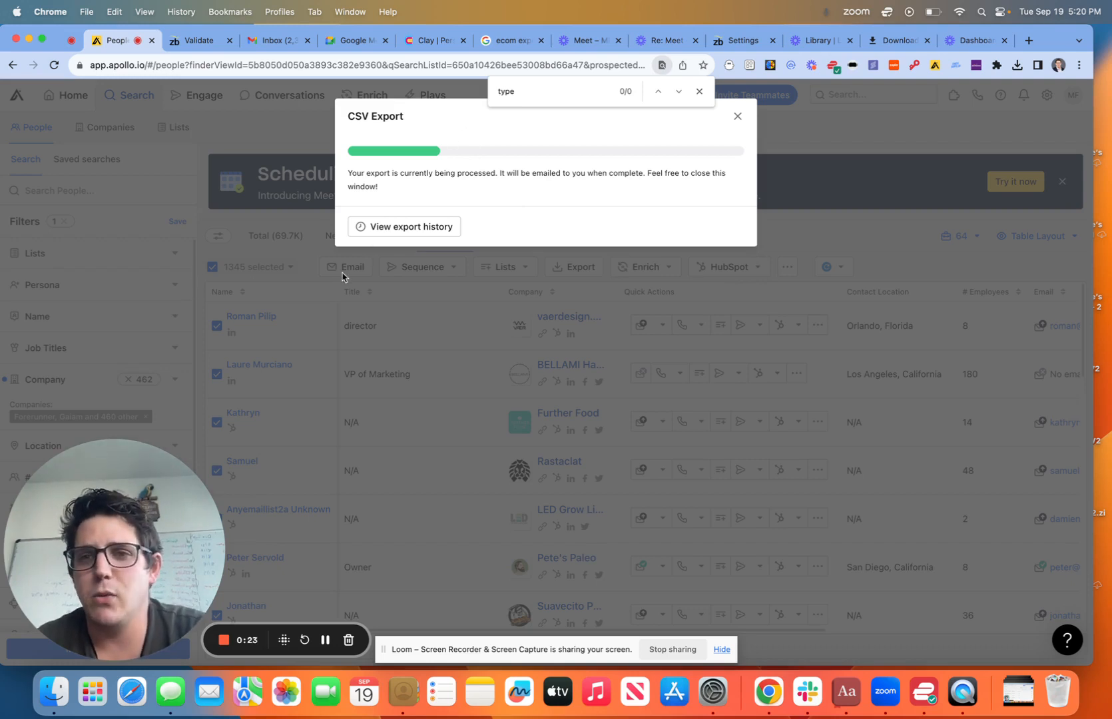
mouse_move(348, 256)
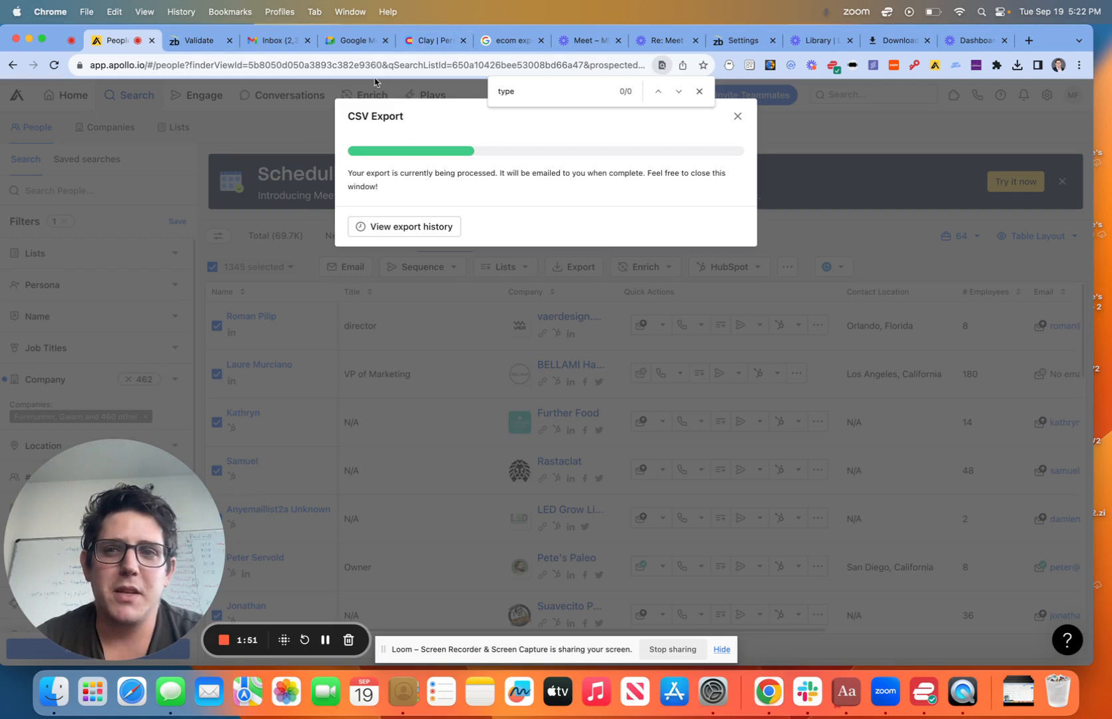
mouse_move(720, 103)
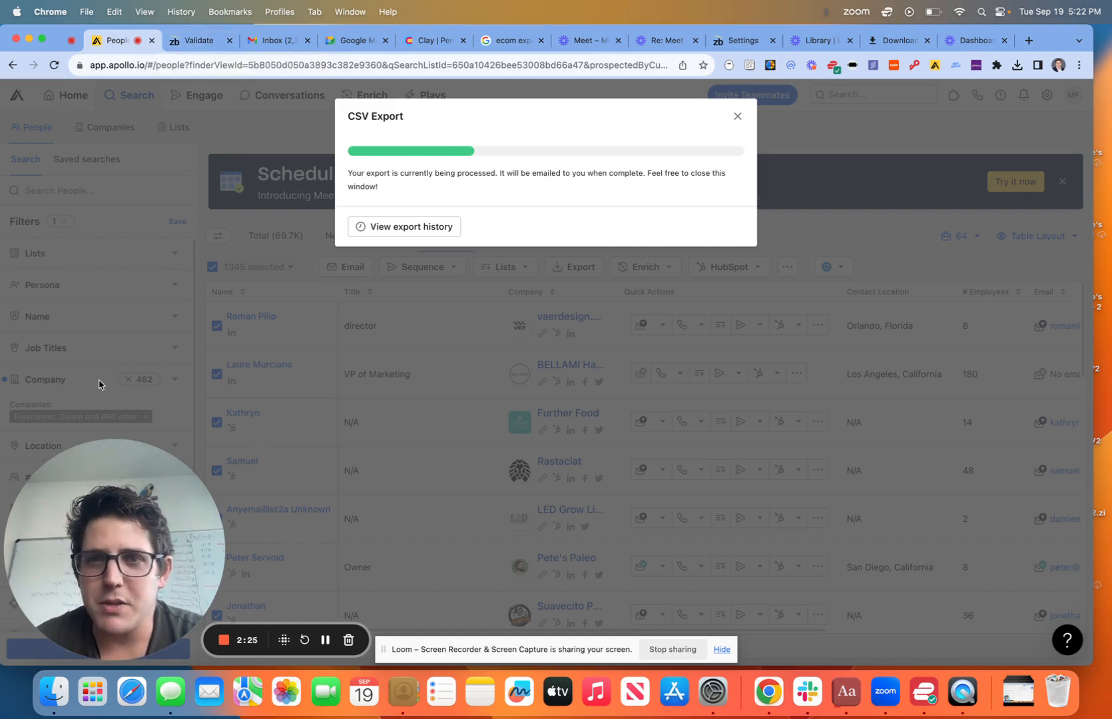
mouse_move(324, 614)
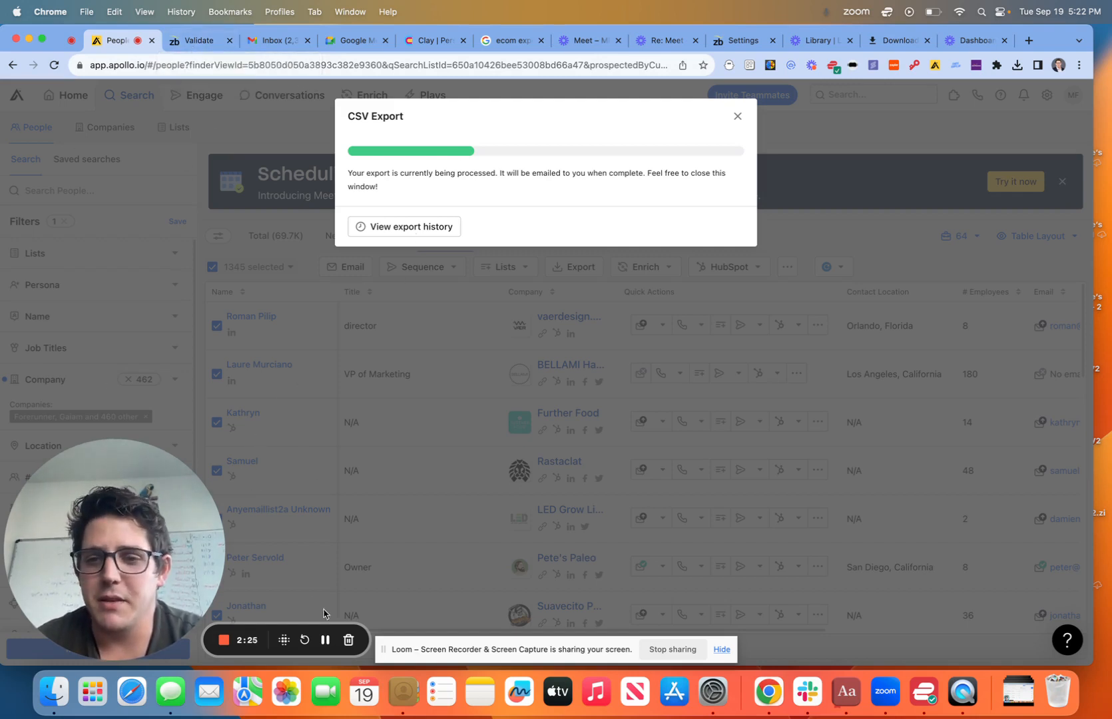
mouse_move(325, 639)
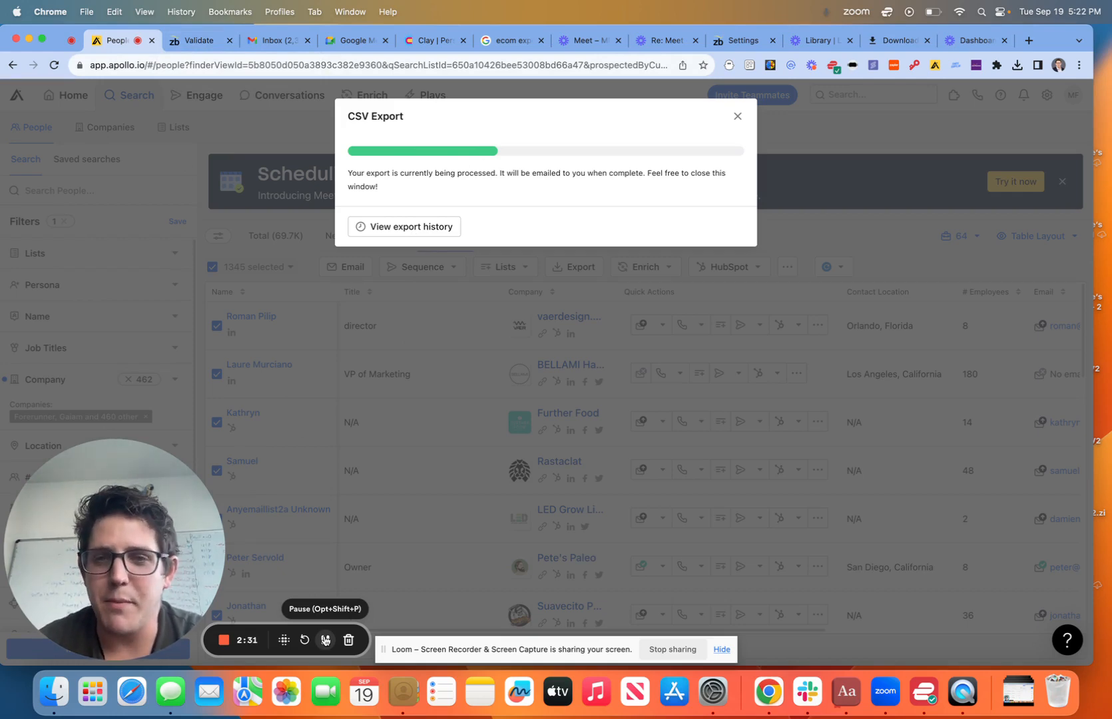
View the contacts export history showing the new 1,345-record export.
click(411, 226)
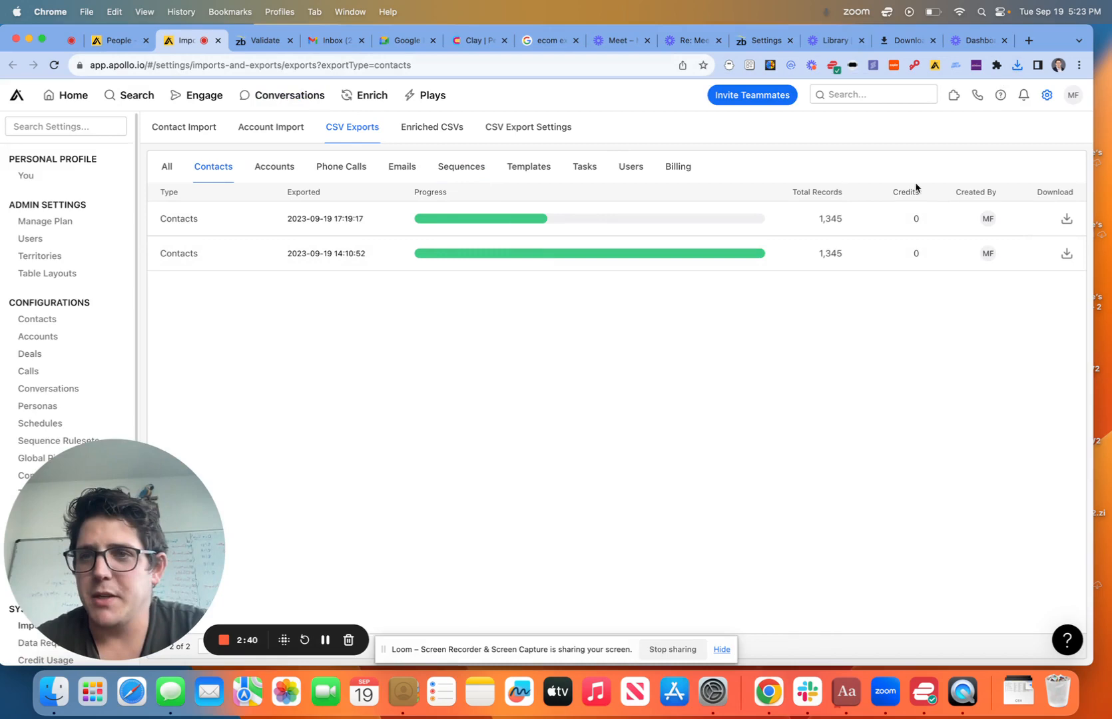
Download the finished contacts export and go back to ZeroBounce's Validate page.
click(259, 40)
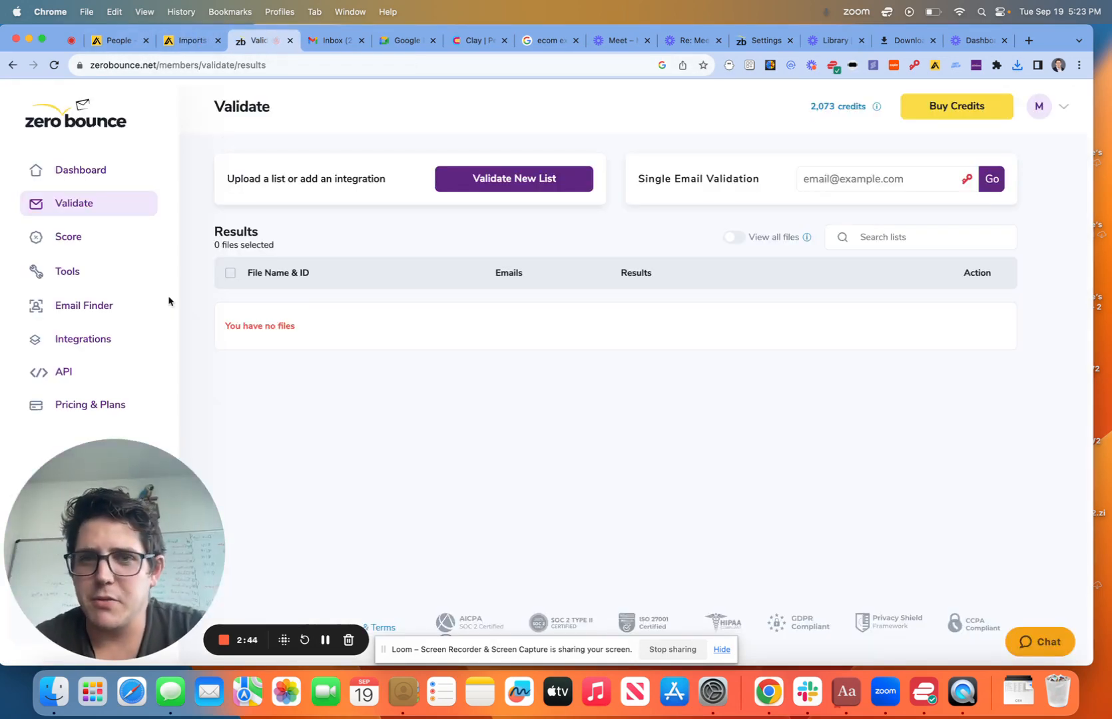
Upload apollo-contacts-export.csv from Downloads as a new list to validate.
click(514, 179)
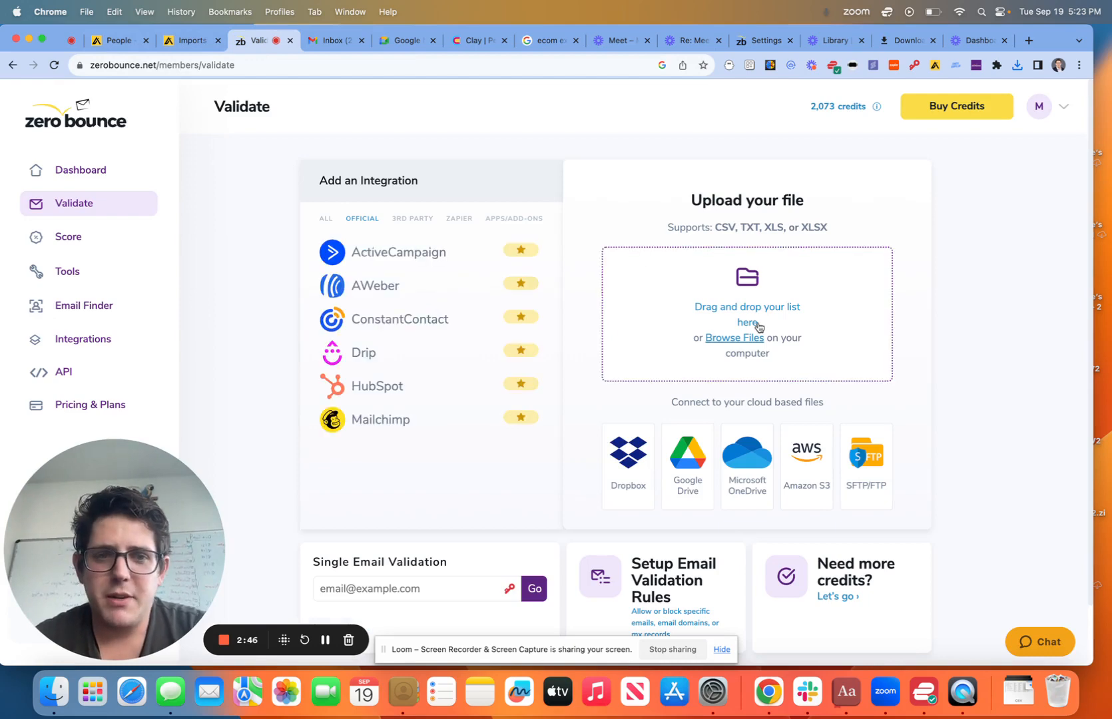
click(735, 337)
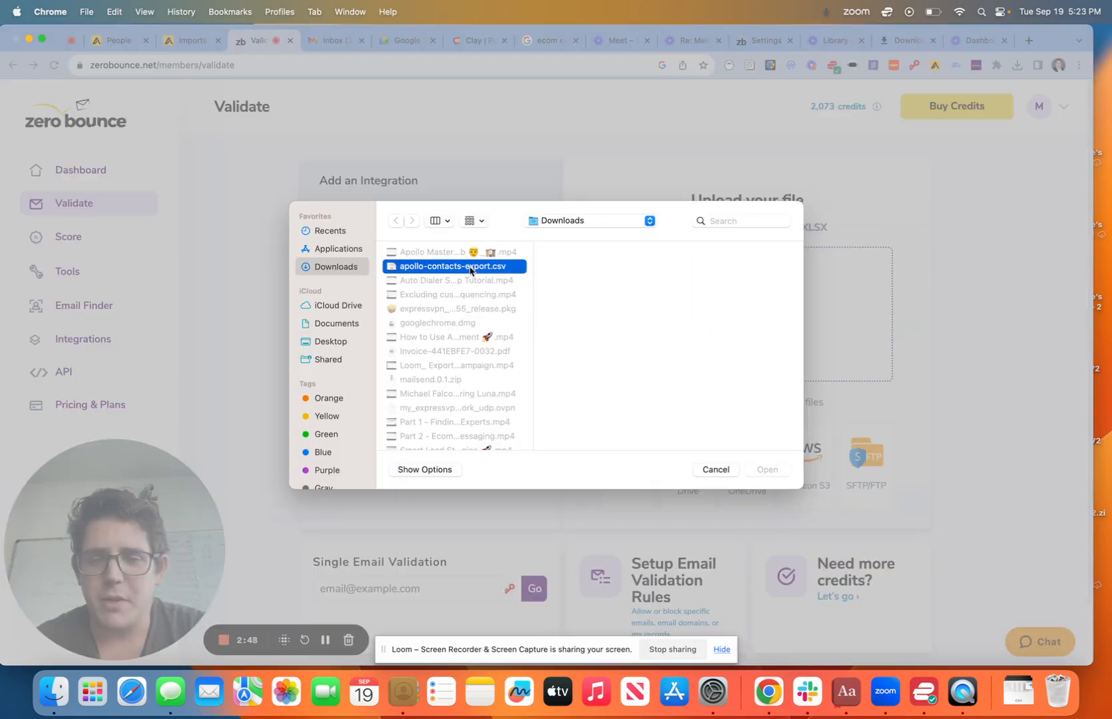
click(455, 266)
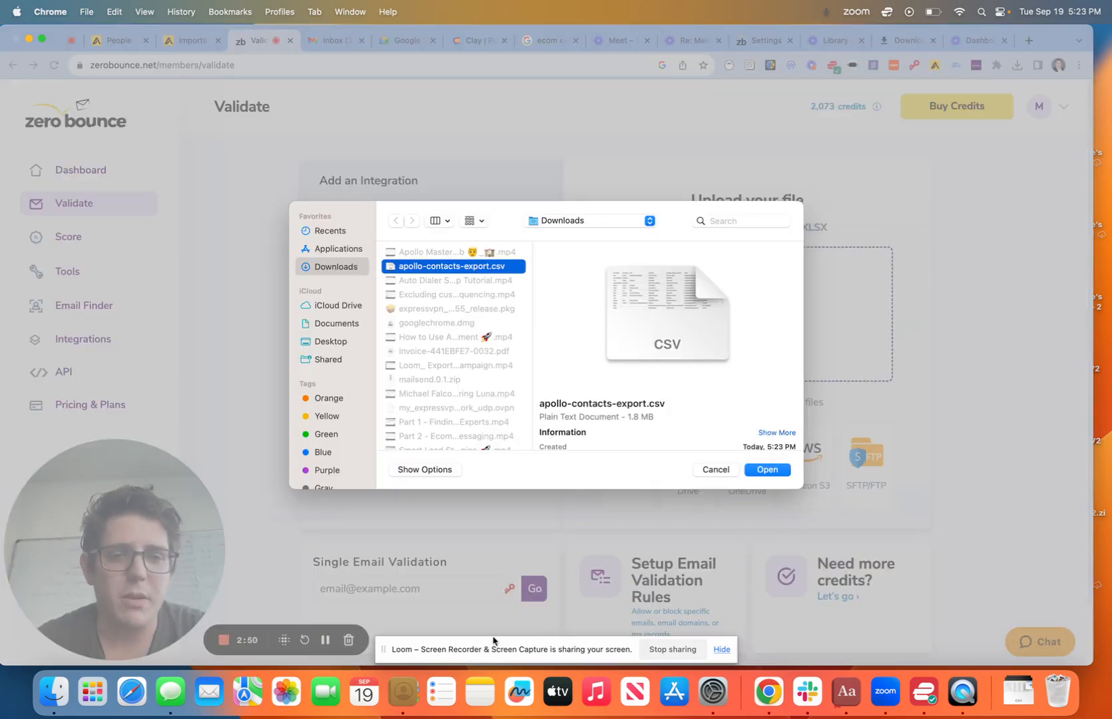
click(766, 471)
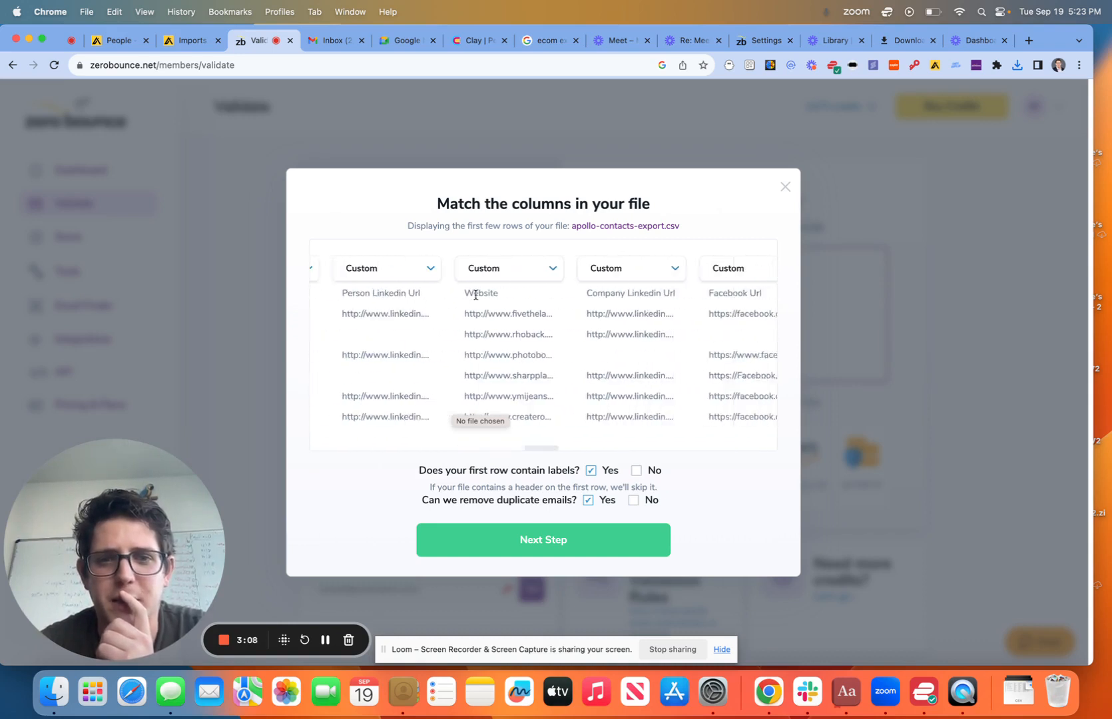
Accept the column matching and queue the file's 1,311 emails for validation.
click(542, 539)
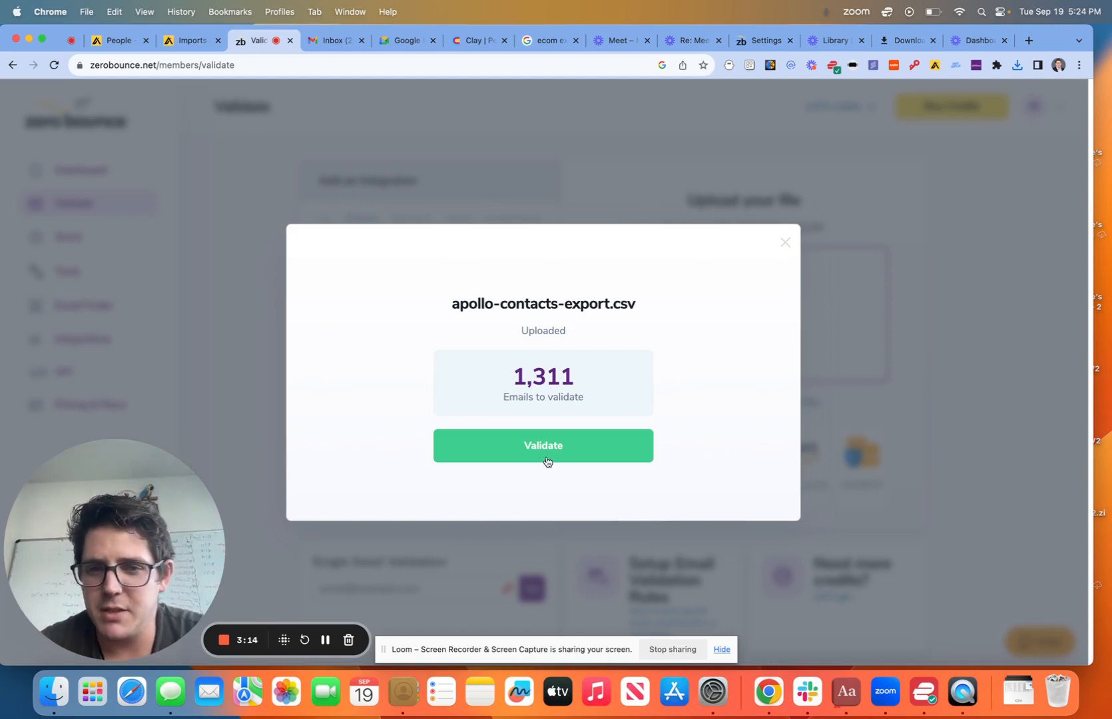
click(542, 445)
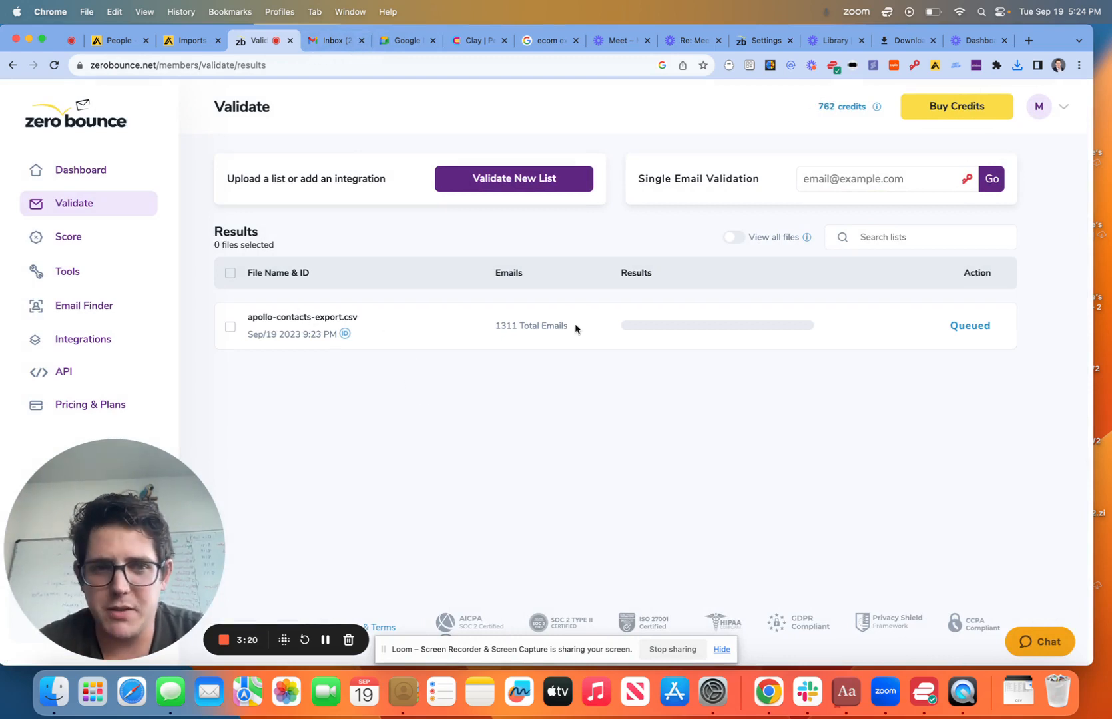
mouse_move(964, 327)
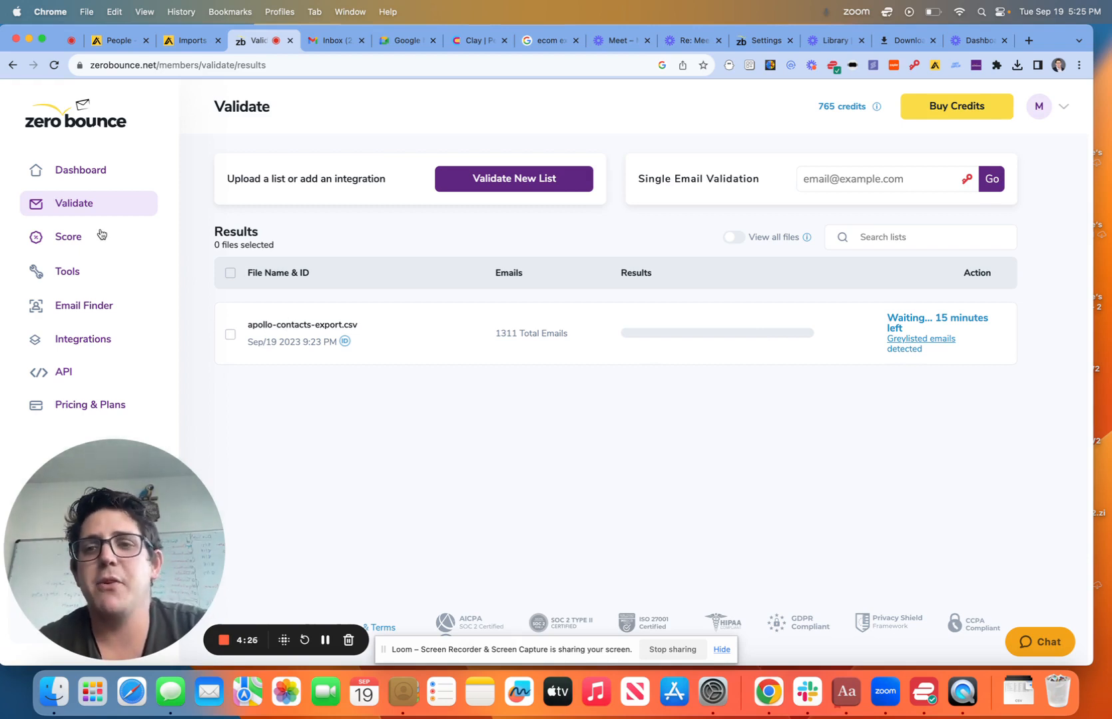
mouse_move(265, 342)
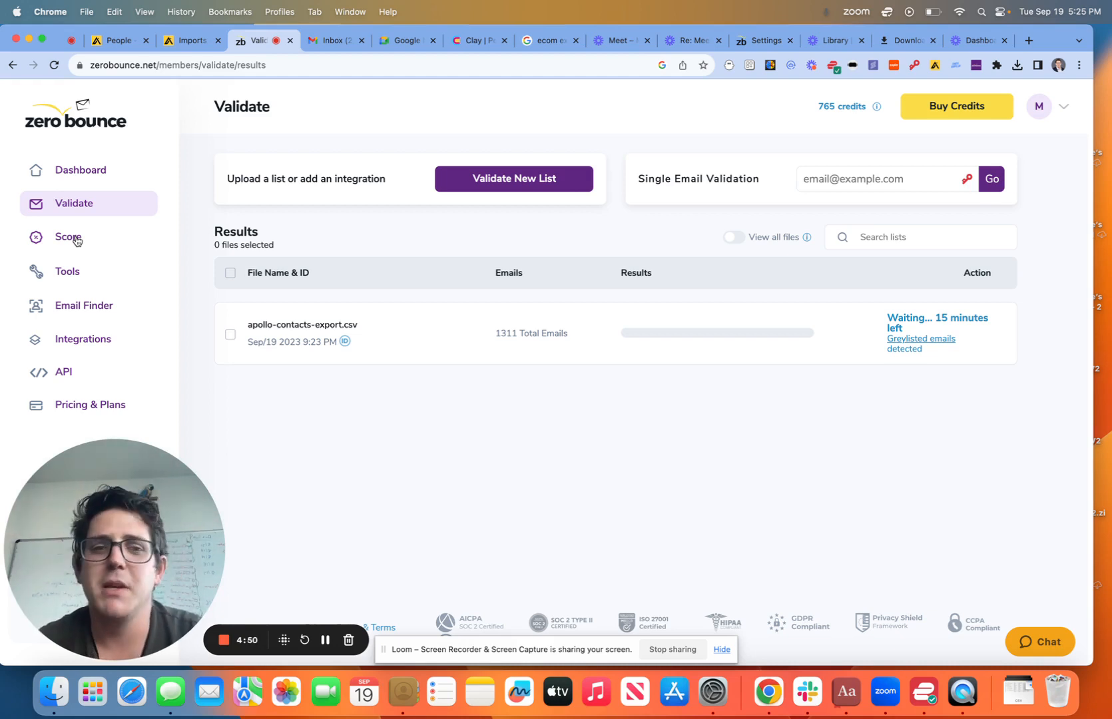
click(68, 237)
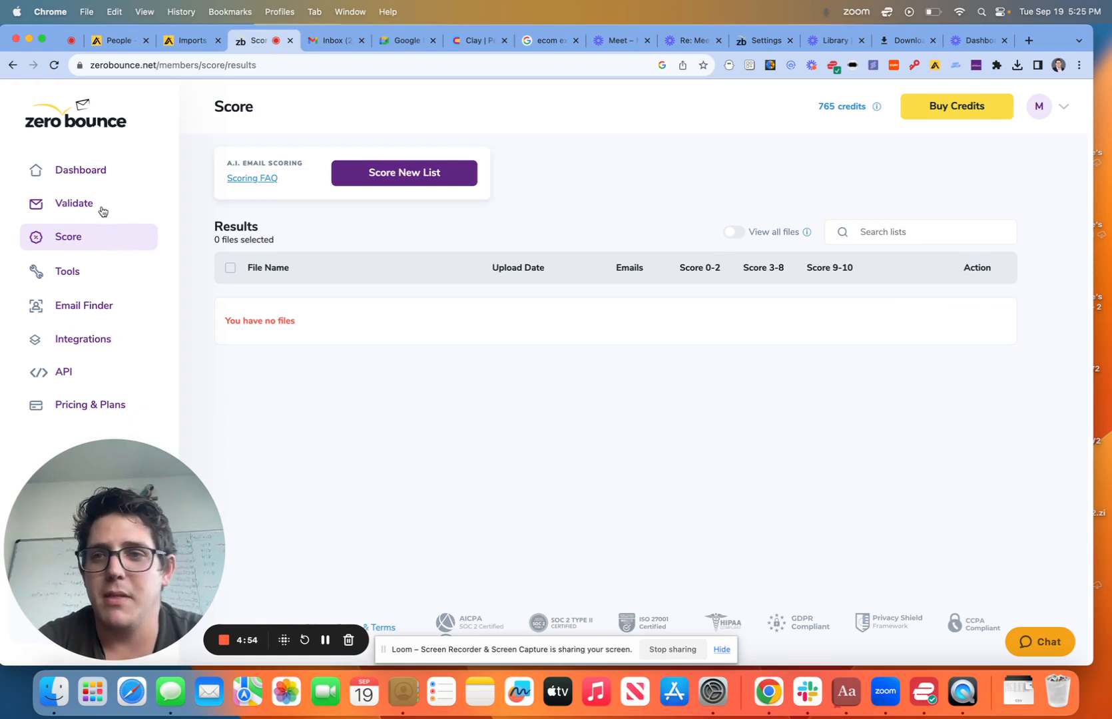
click(74, 204)
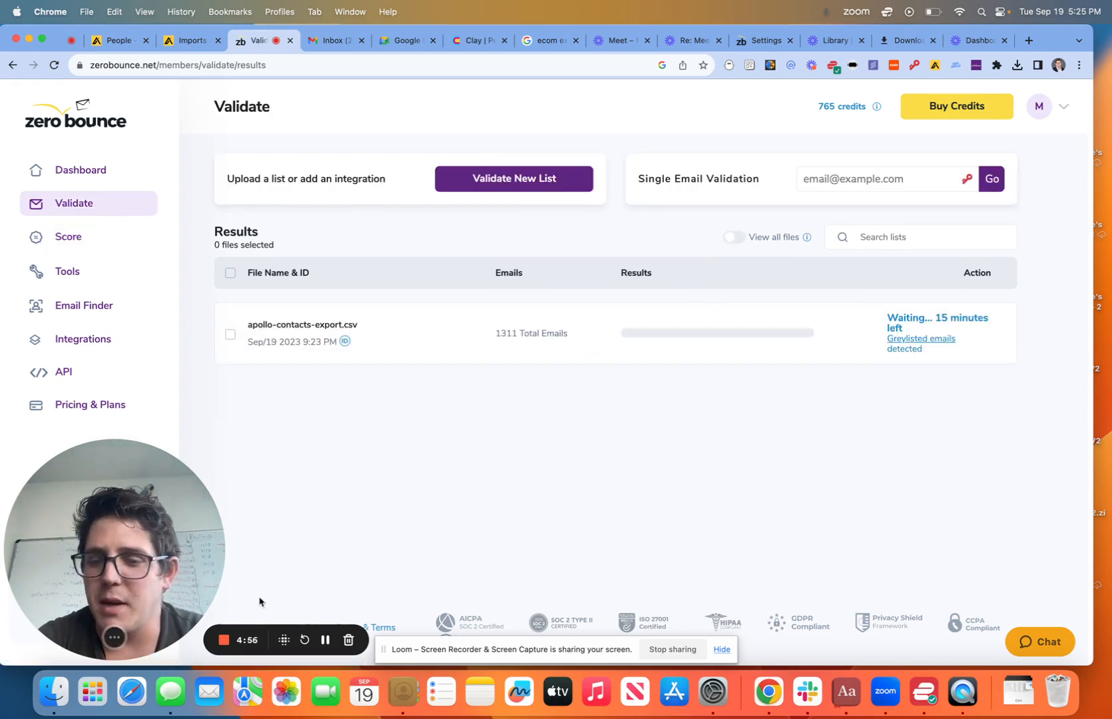